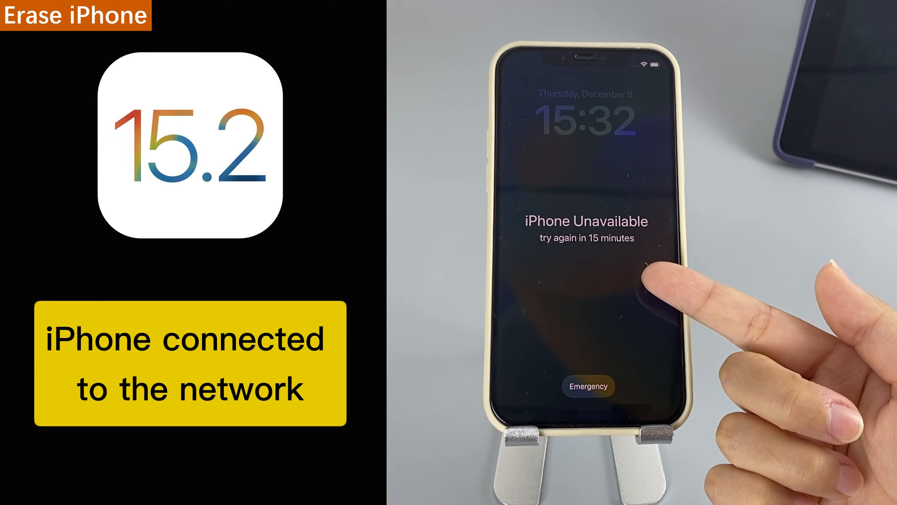
{"action": "mouse_move", "coordinate": [658, 280]}
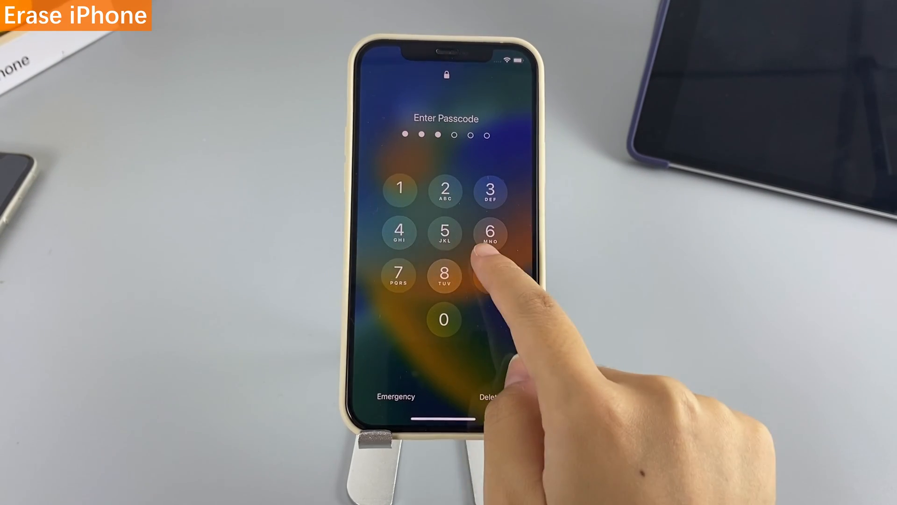
Step: On the locked-out iPhone choose Erase iPhone and enter the Apple ID password to sign out
{"action": "left_click", "coordinate": [489, 233]}
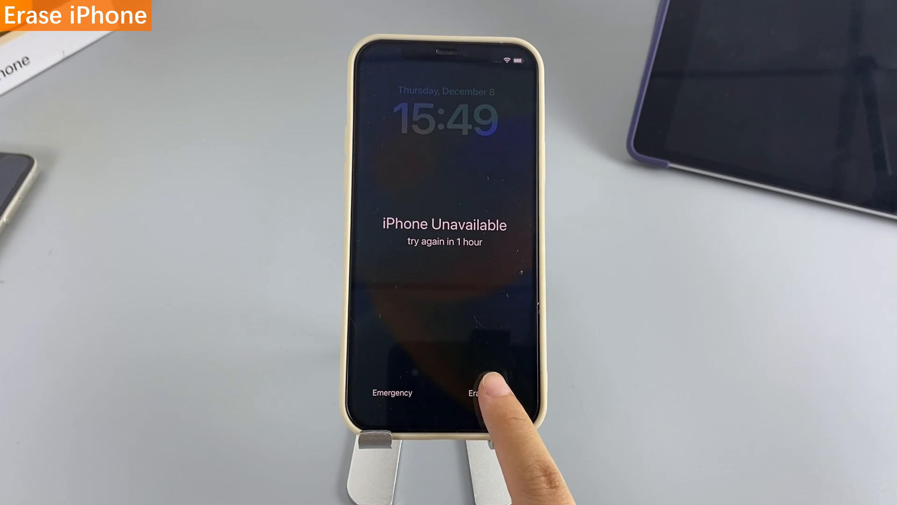
{"action": "left_click", "coordinate": [484, 392]}
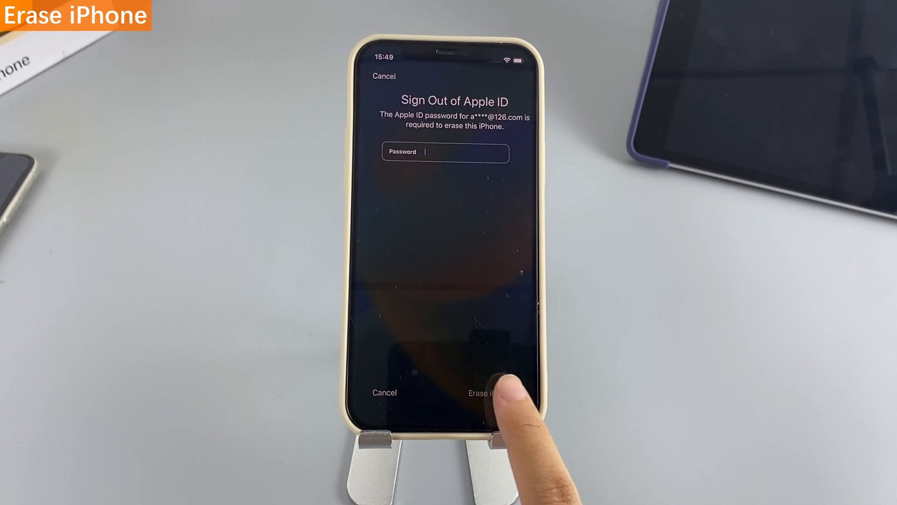
{"action": "left_click", "coordinate": [446, 153]}
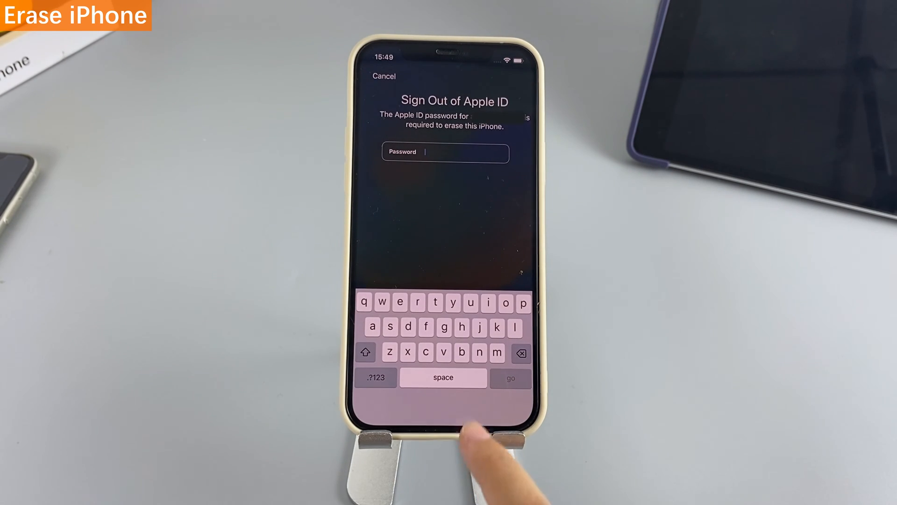
{"action": "left_click", "coordinate": [445, 302]}
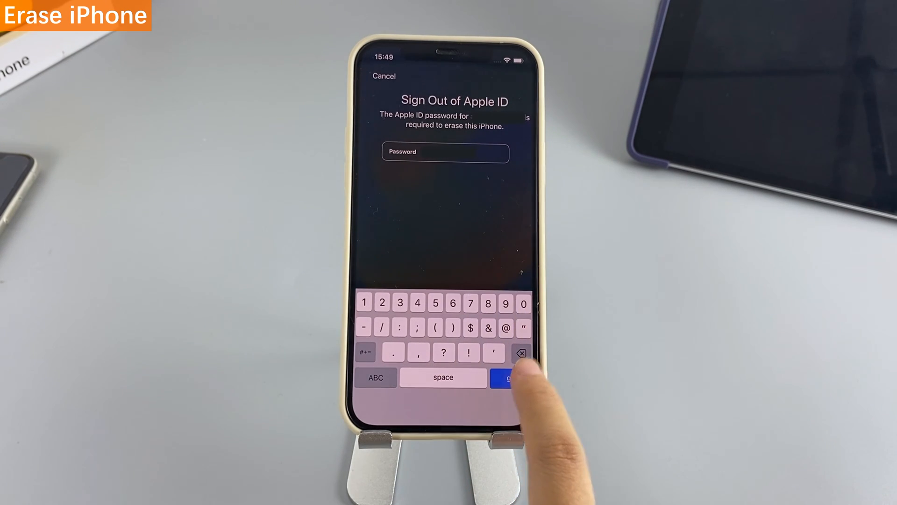
{"action": "left_click", "coordinate": [510, 377]}
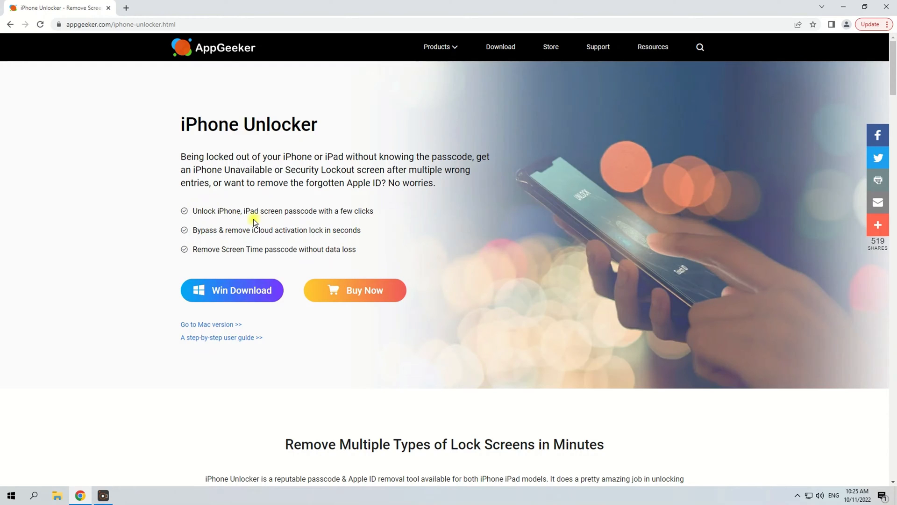
{"action": "mouse_move", "coordinate": [354, 226]}
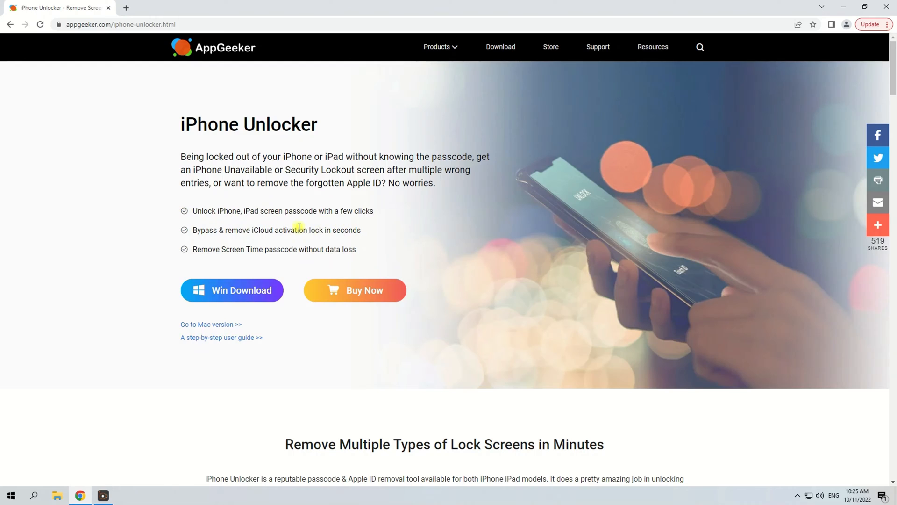
{"action": "mouse_move", "coordinate": [265, 245]}
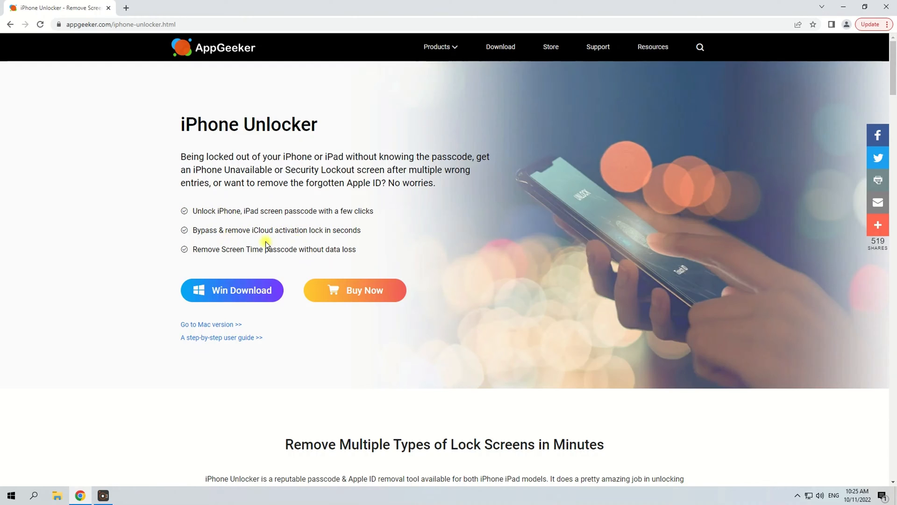
{"action": "mouse_move", "coordinate": [232, 290]}
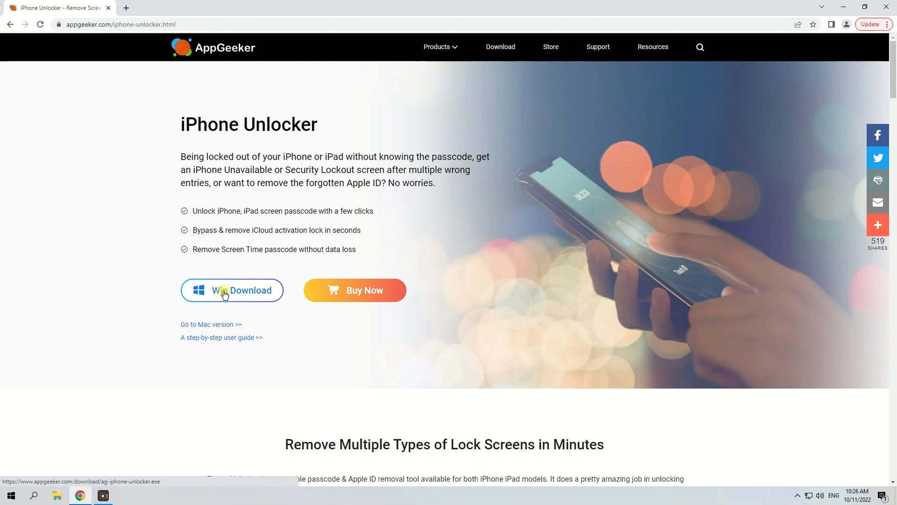
Step: Start the Windows download of AppGeeker iPhone Unlocker from the webpage
{"action": "left_click", "coordinate": [231, 290]}
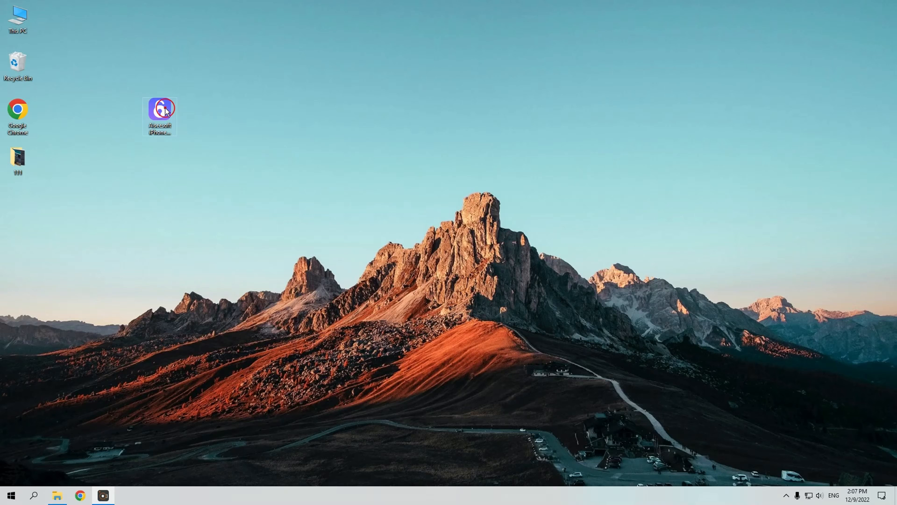
Step: Launch iPhone Unlocker, choose Wipe Passcode and start the process with the iPhone connected by USB
{"action": "double_click", "coordinate": [160, 109]}
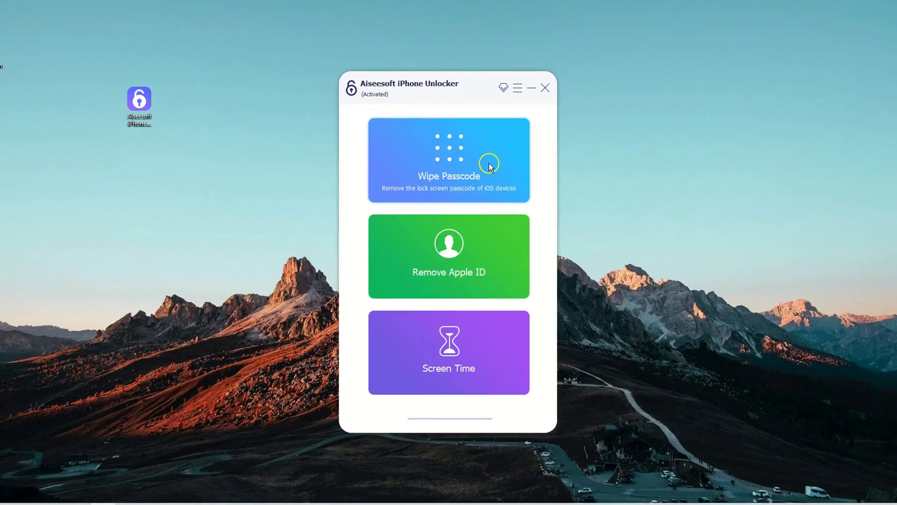
{"action": "left_click", "coordinate": [447, 160]}
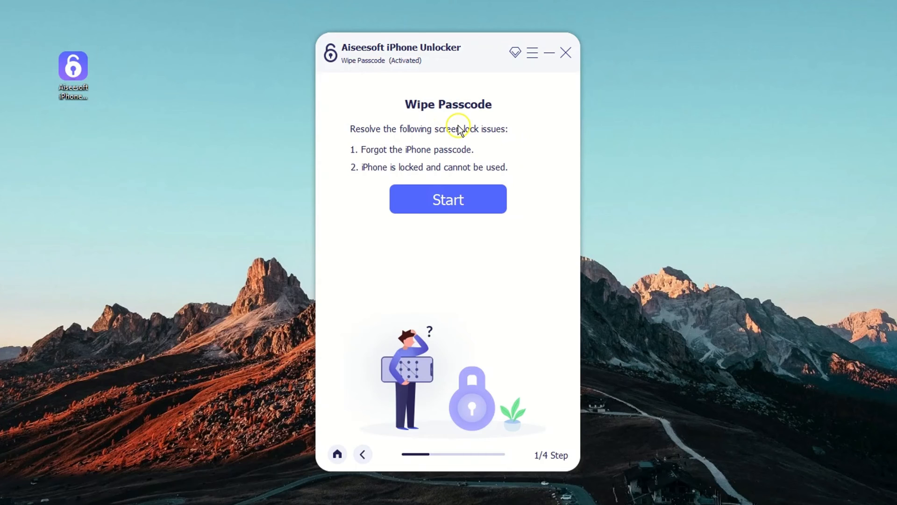
{"action": "left_click", "coordinate": [448, 199]}
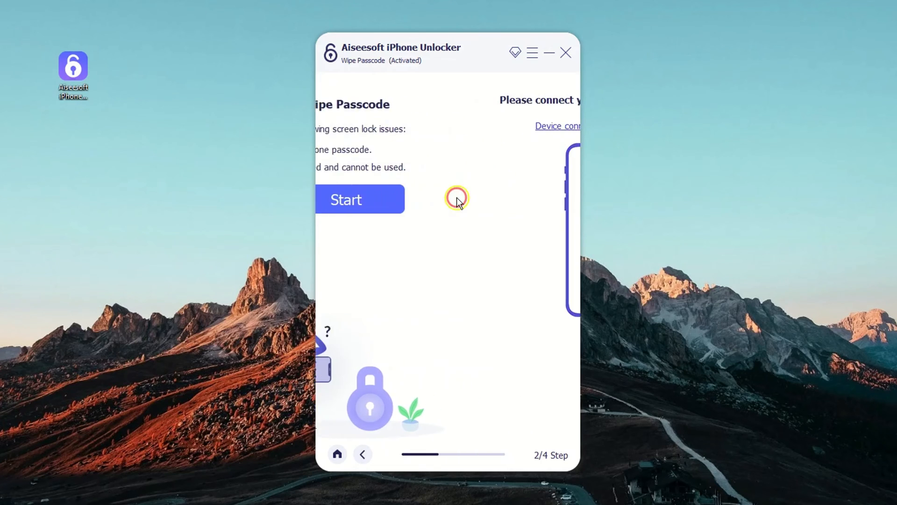
{"action": "left_click", "coordinate": [346, 200]}
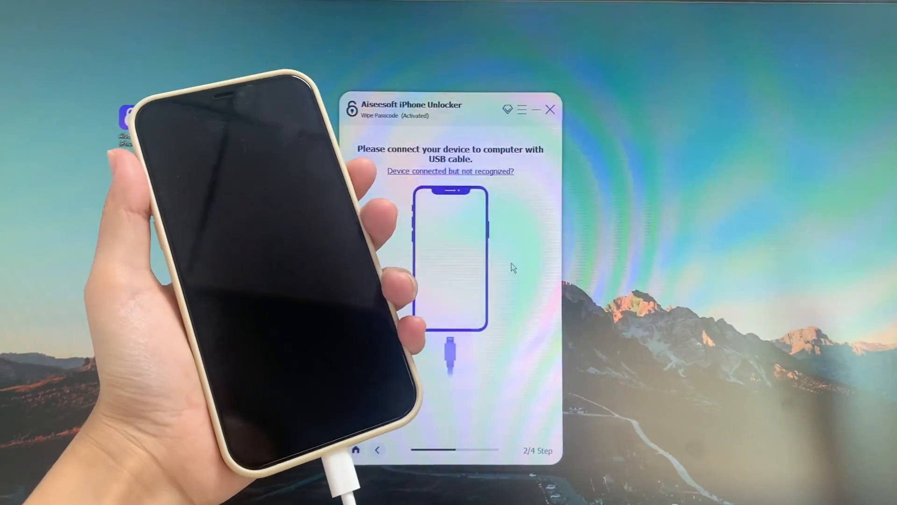
{"action": "left_click", "coordinate": [451, 172]}
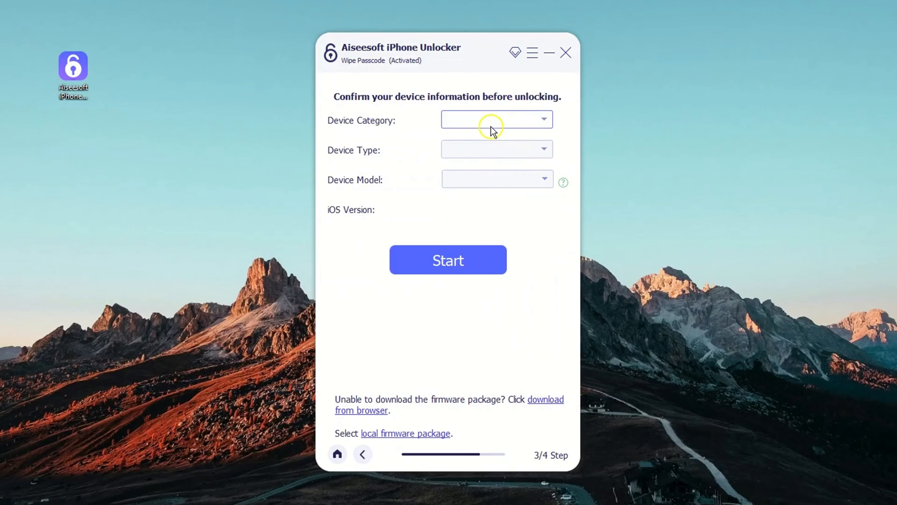
Step: Confirm the device as iPhone 12, download the firmware and confirm unlocking with 0000
{"action": "left_click", "coordinate": [496, 150]}
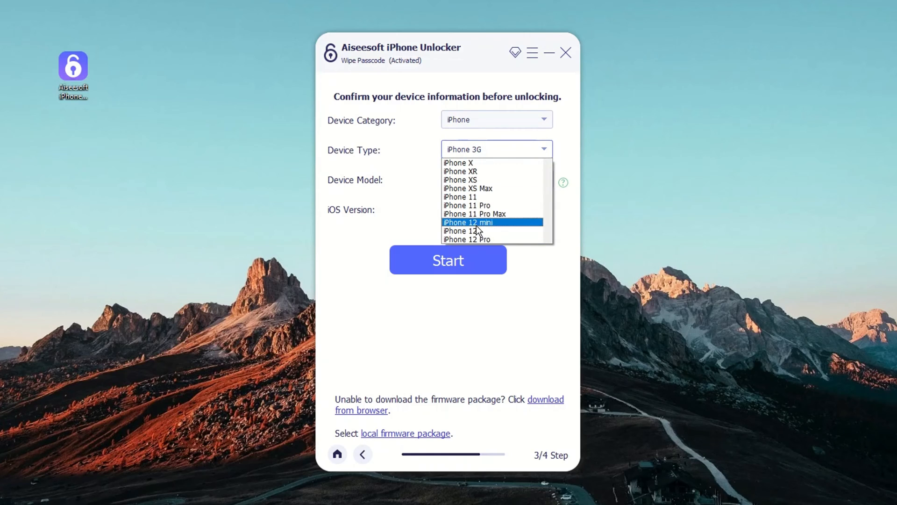
{"action": "left_click", "coordinate": [464, 231]}
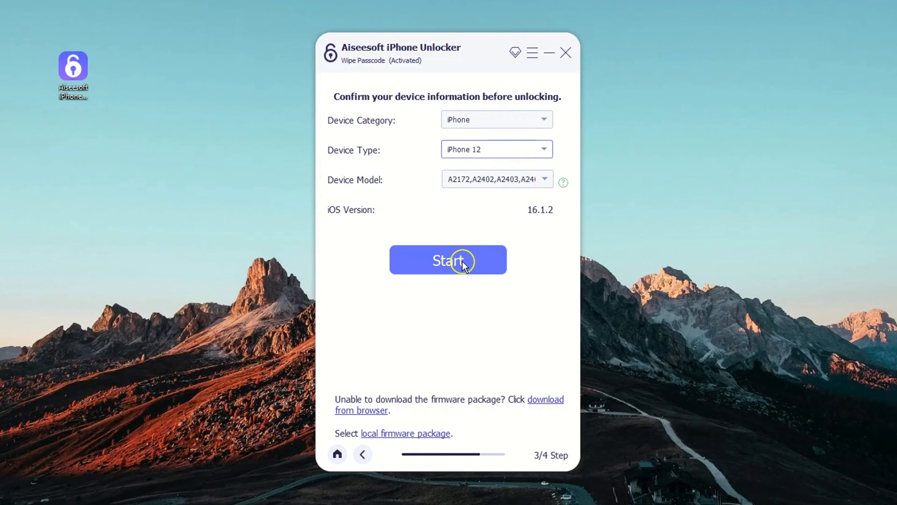
{"action": "left_click", "coordinate": [448, 260]}
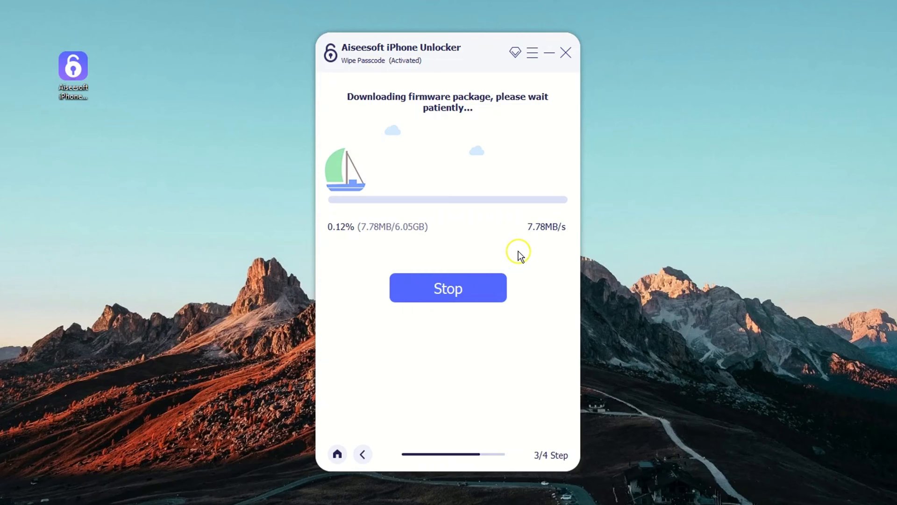
{"action": "mouse_move", "coordinate": [669, 253]}
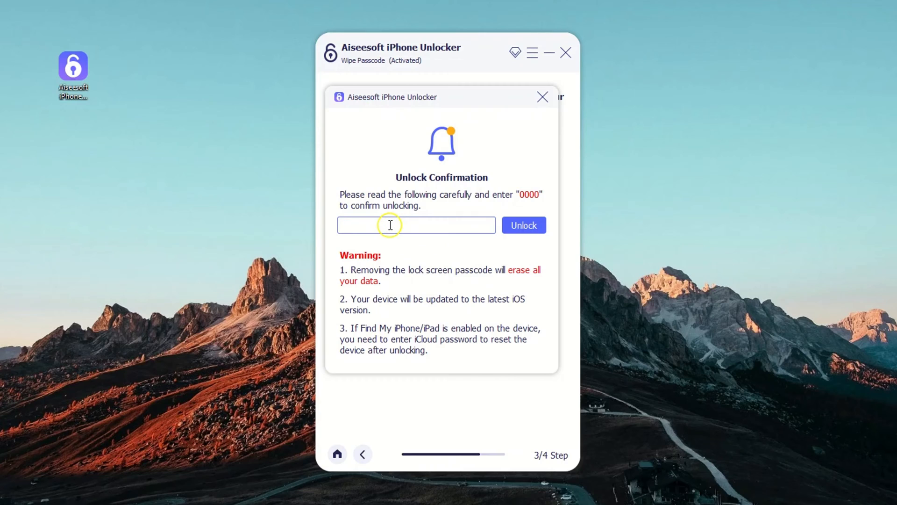
{"action": "type", "text": "0000"}
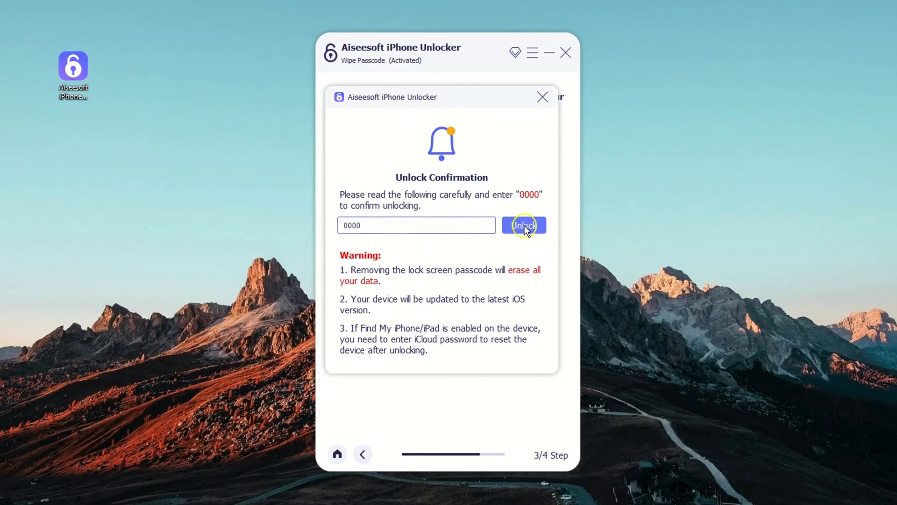
{"action": "left_click", "coordinate": [523, 225]}
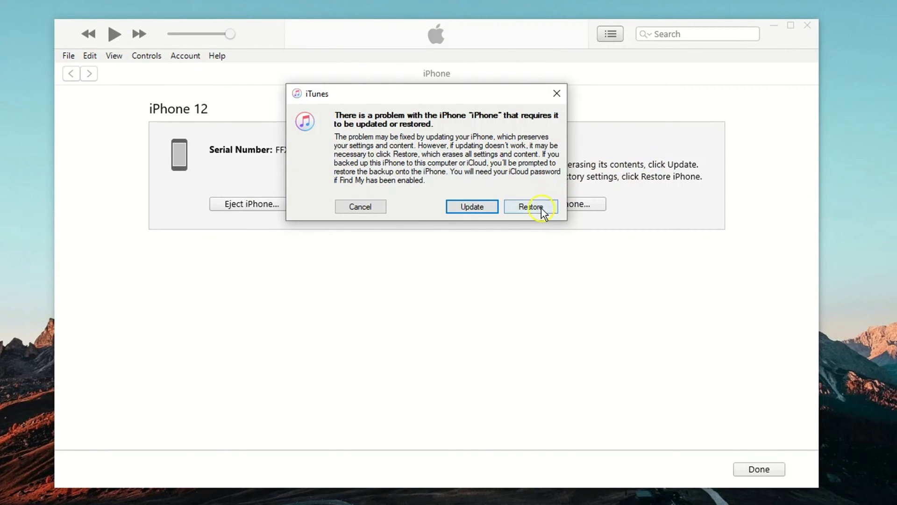
Step: In iTunes restore the recovery-mode iPhone 12 and agree to the software licence
{"action": "left_click", "coordinate": [529, 206]}
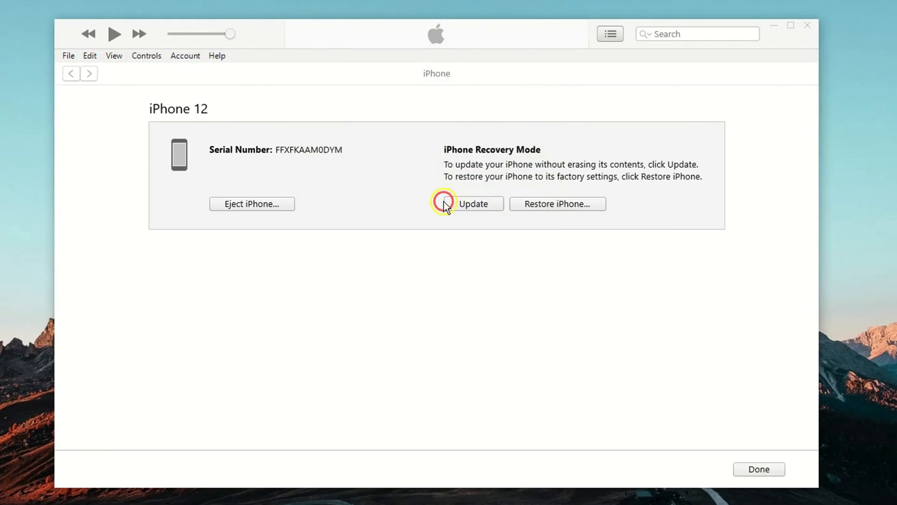
{"action": "left_click", "coordinate": [473, 202]}
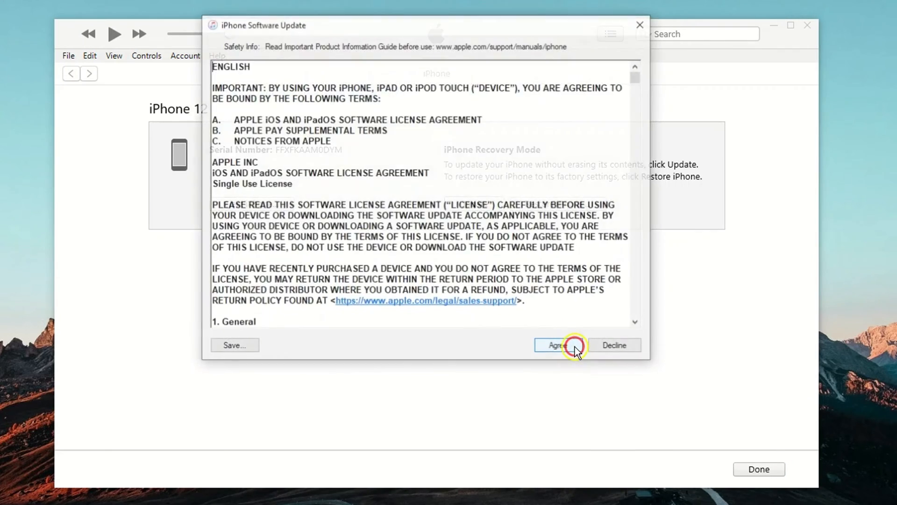
{"action": "left_click", "coordinate": [554, 345]}
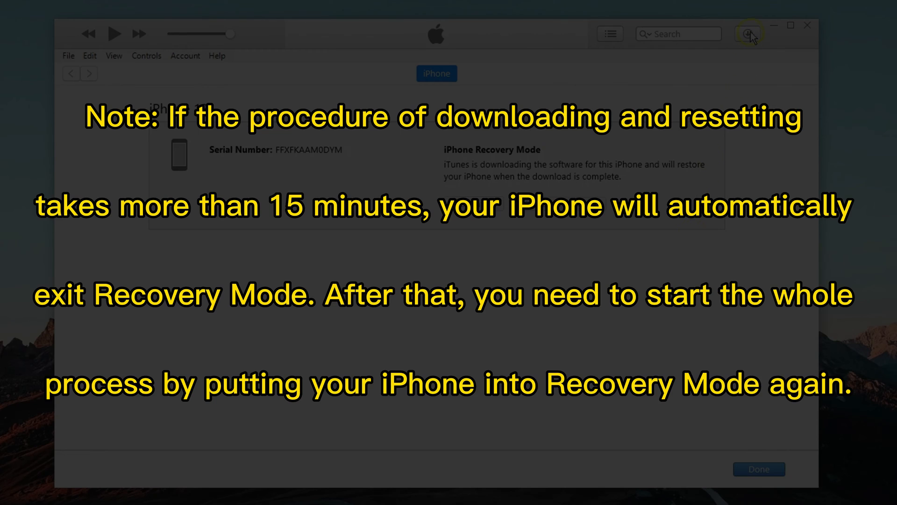
{"action": "left_click", "coordinate": [748, 33]}
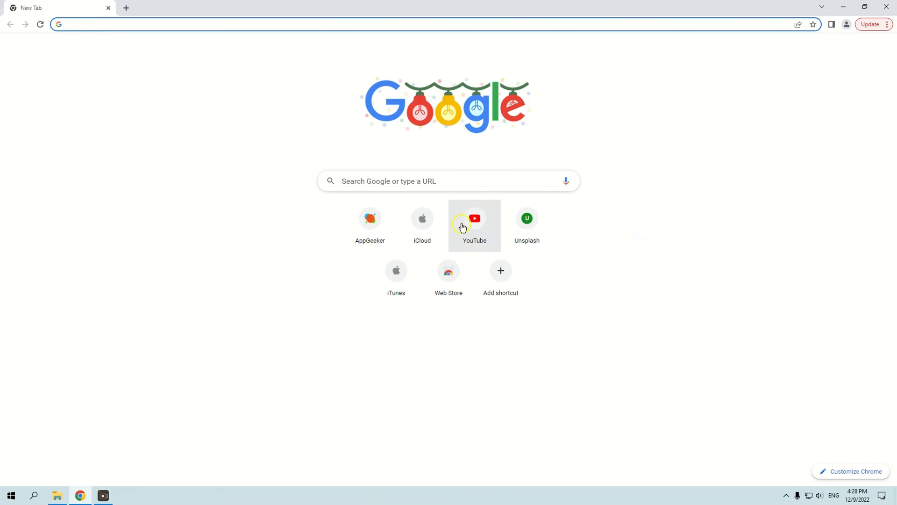
{"action": "mouse_move", "coordinate": [422, 224]}
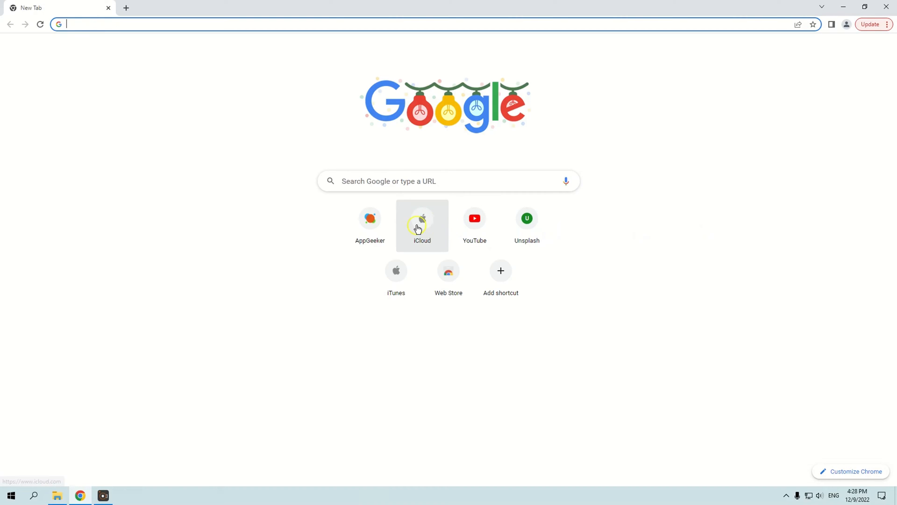
Step: Sign in to icloud.com, open Find Devices and select iPhone 12 from All Devices
{"action": "left_click", "coordinate": [422, 223]}
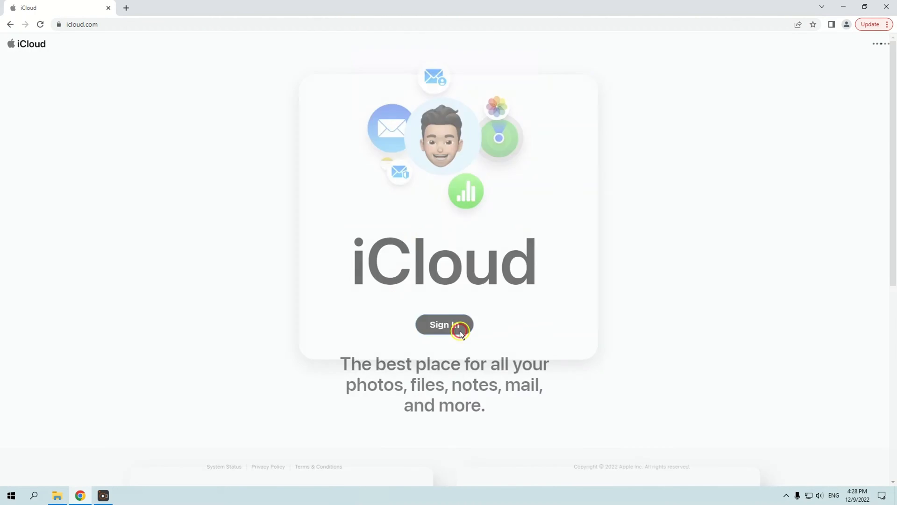
{"action": "left_click", "coordinate": [444, 324]}
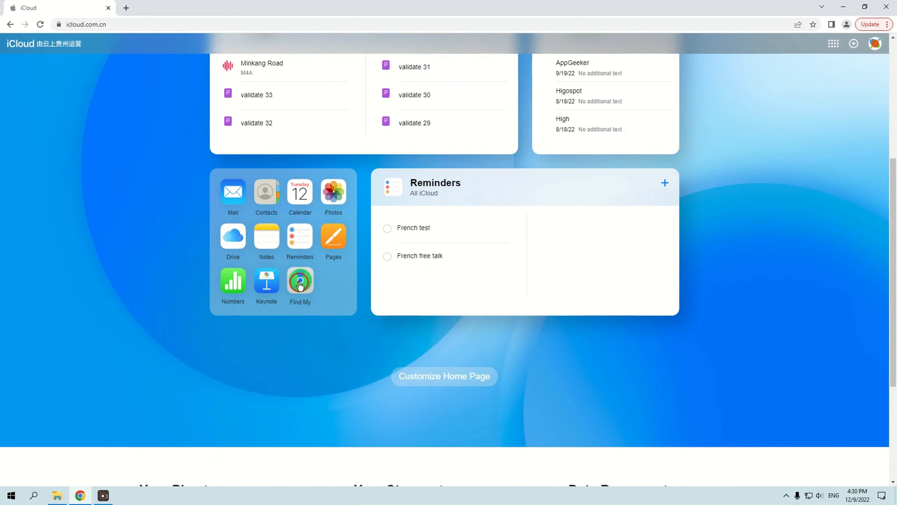
{"action": "left_click", "coordinate": [300, 282]}
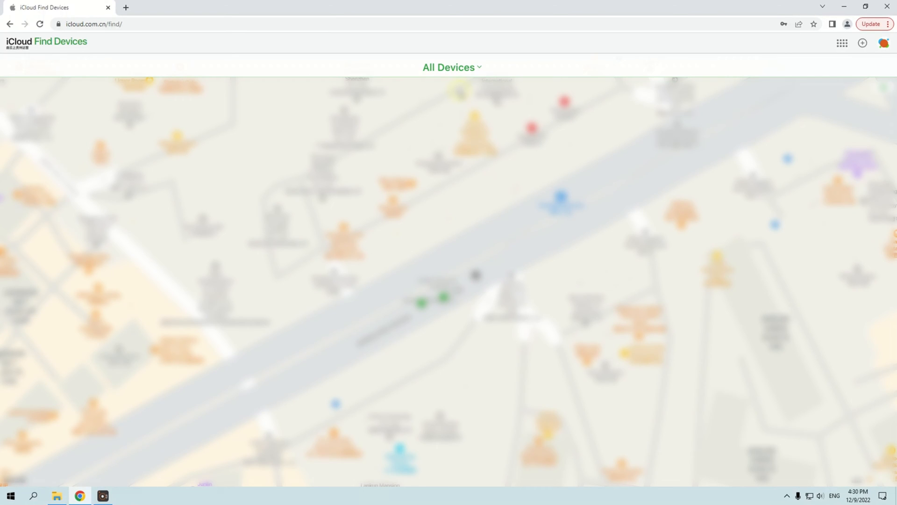
{"action": "left_click", "coordinate": [451, 67]}
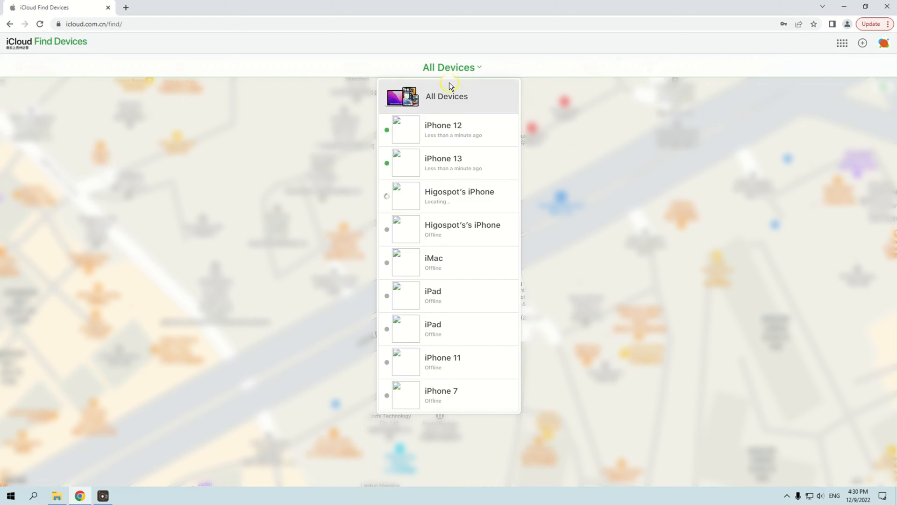
{"action": "left_click", "coordinate": [443, 130]}
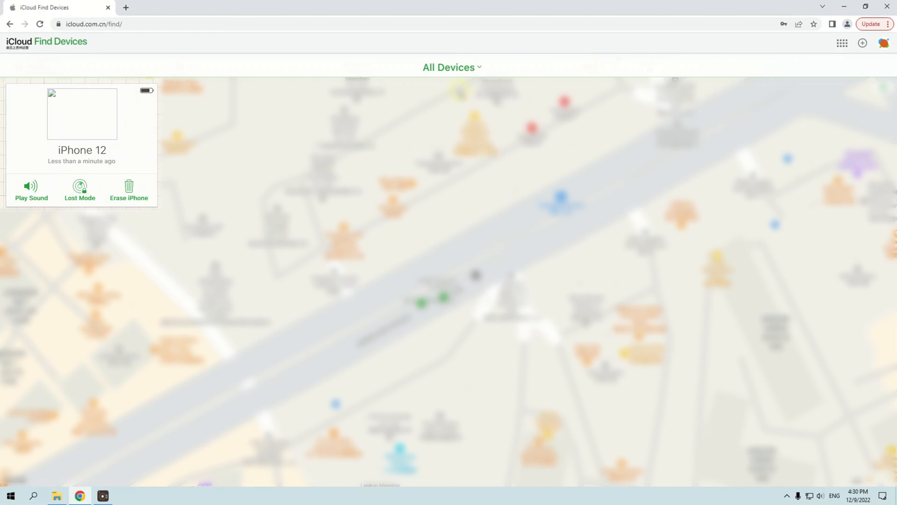
Step: Request a remote erase of iPhone 12 and confirm it
{"action": "left_click", "coordinate": [475, 275]}
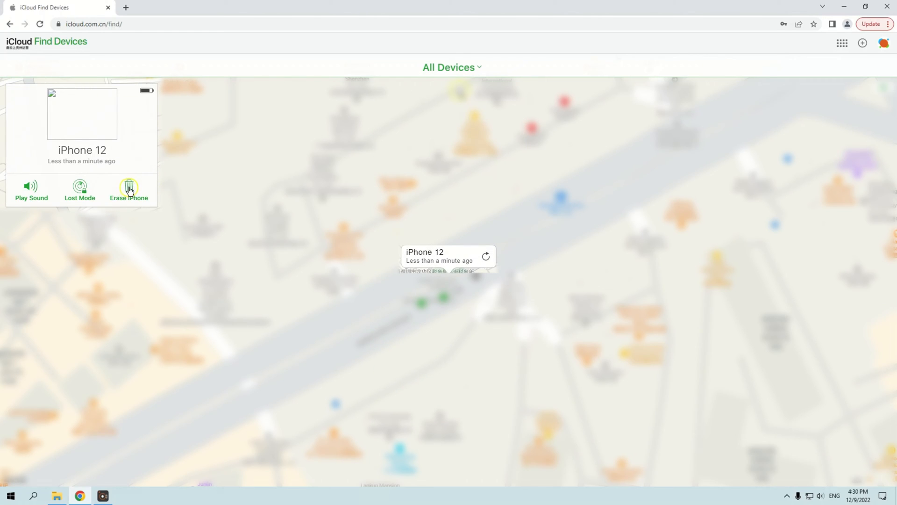
{"action": "left_click", "coordinate": [129, 189]}
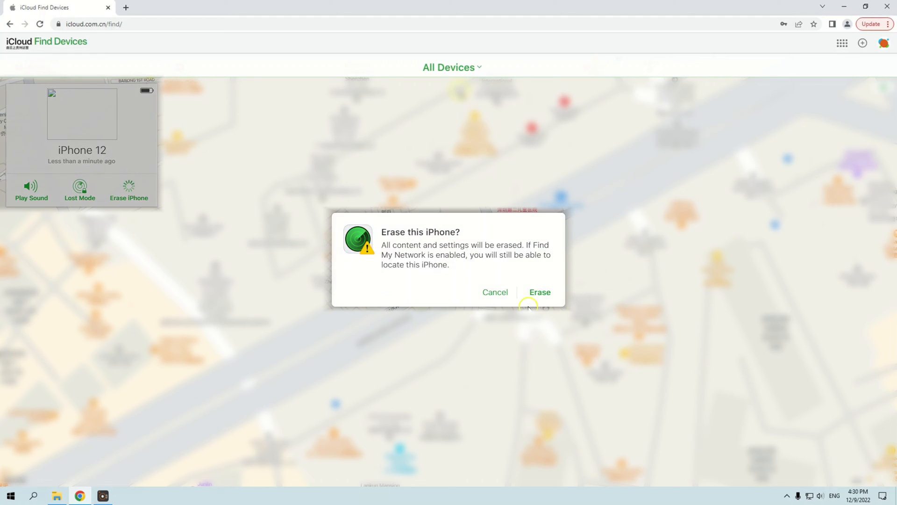
{"action": "left_click", "coordinate": [539, 292]}
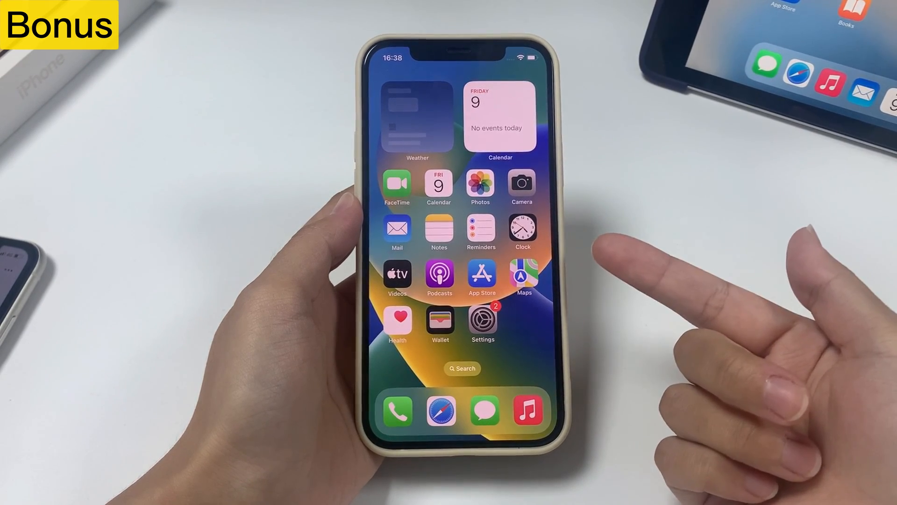
Step: Run Erase All Content and Settings from Settings > General, choosing Erase Anyway and entering the Apple ID password
{"action": "left_click", "coordinate": [482, 318]}
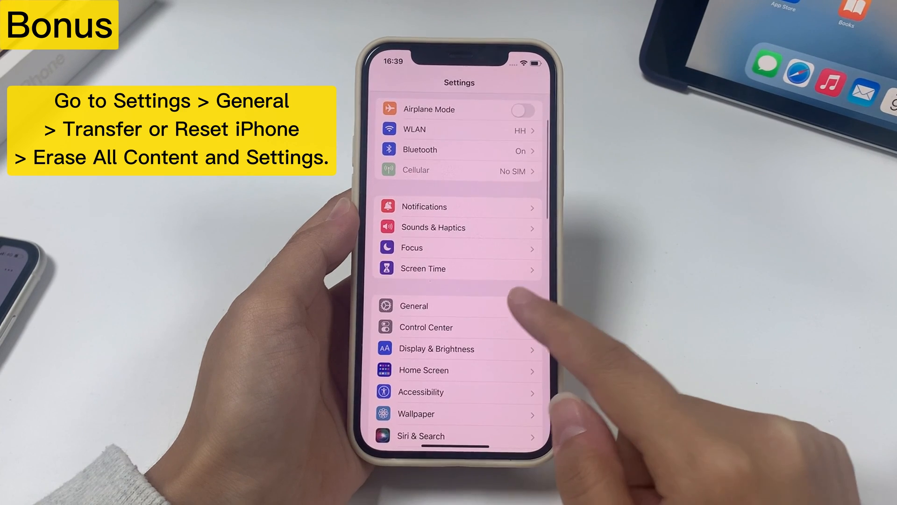
{"action": "left_click", "coordinate": [413, 306]}
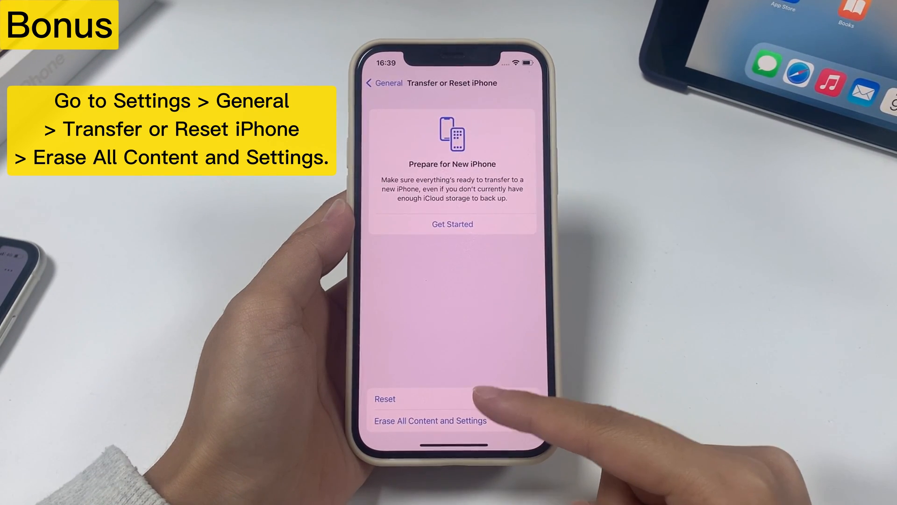
{"action": "left_click", "coordinate": [430, 421]}
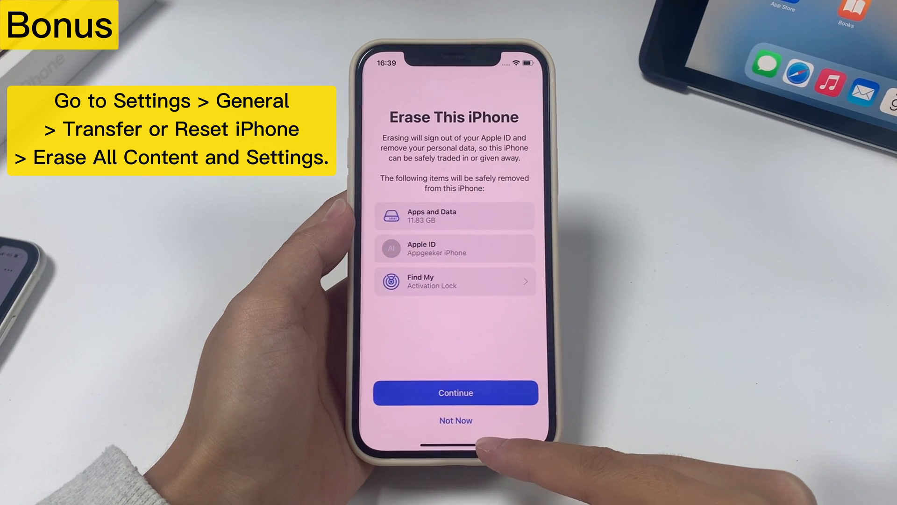
{"action": "left_click", "coordinate": [455, 392]}
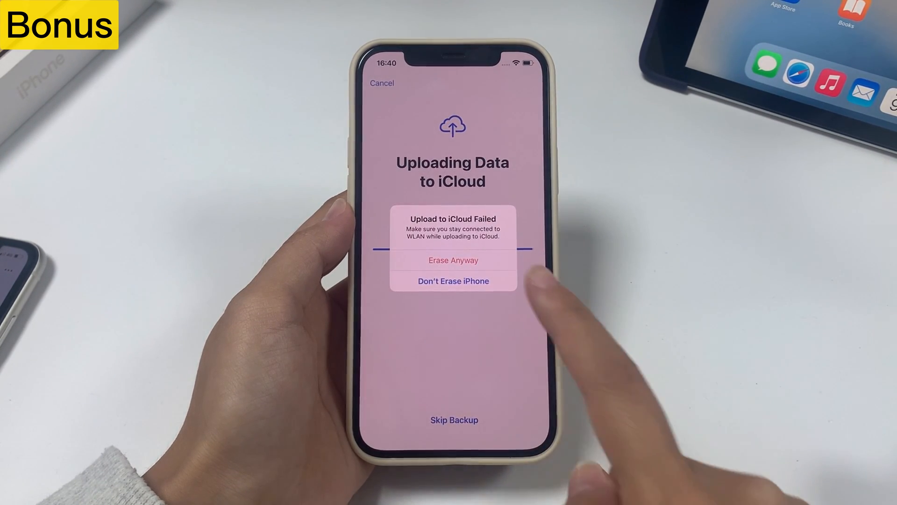
{"action": "left_click", "coordinate": [452, 281]}
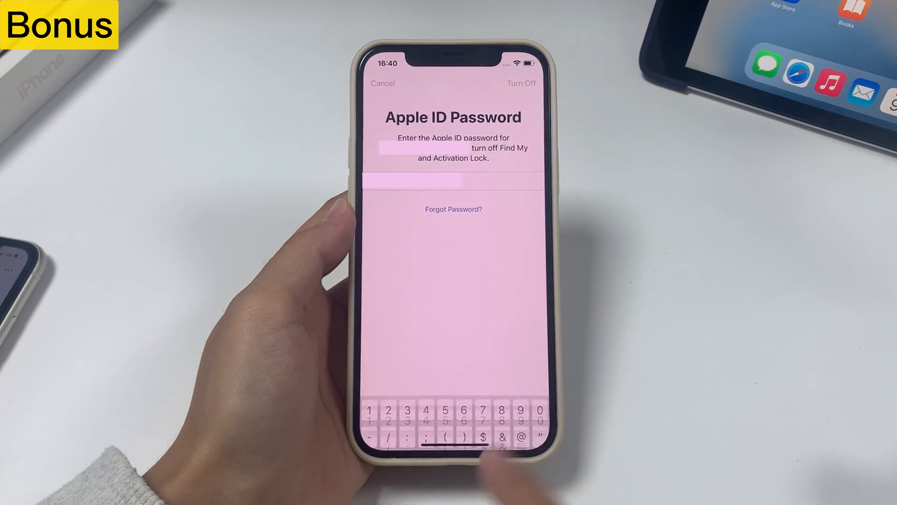
{"action": "left_click", "coordinate": [522, 83]}
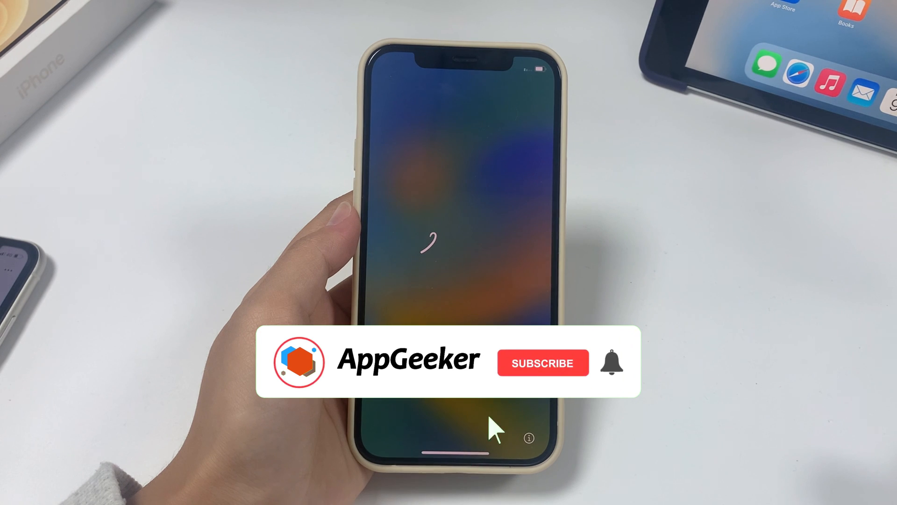
Step: On the rebooted phone's Quick Start screen choose Set Up Manually
{"action": "left_click", "coordinate": [542, 363]}
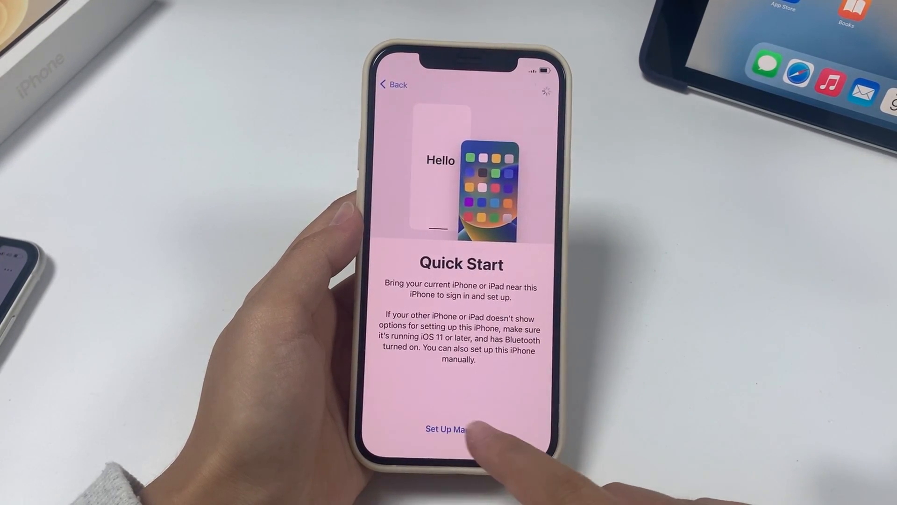
{"action": "left_click", "coordinate": [450, 429]}
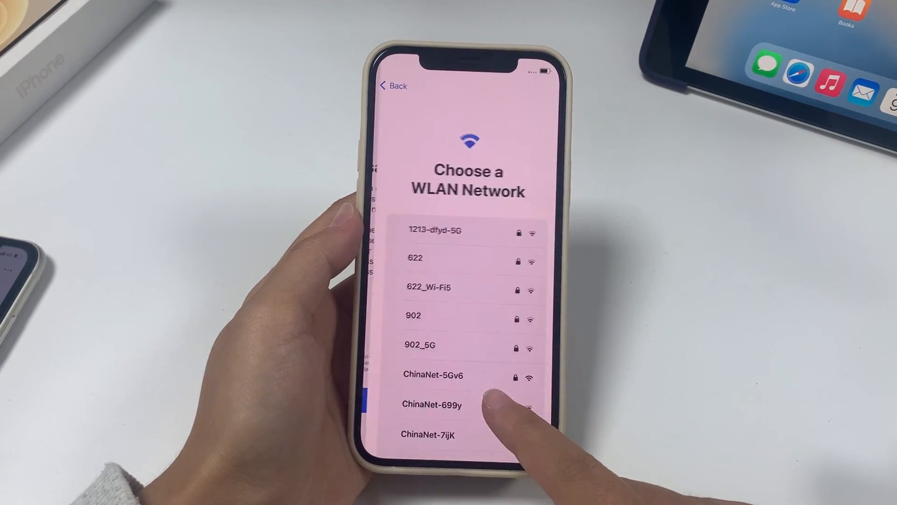